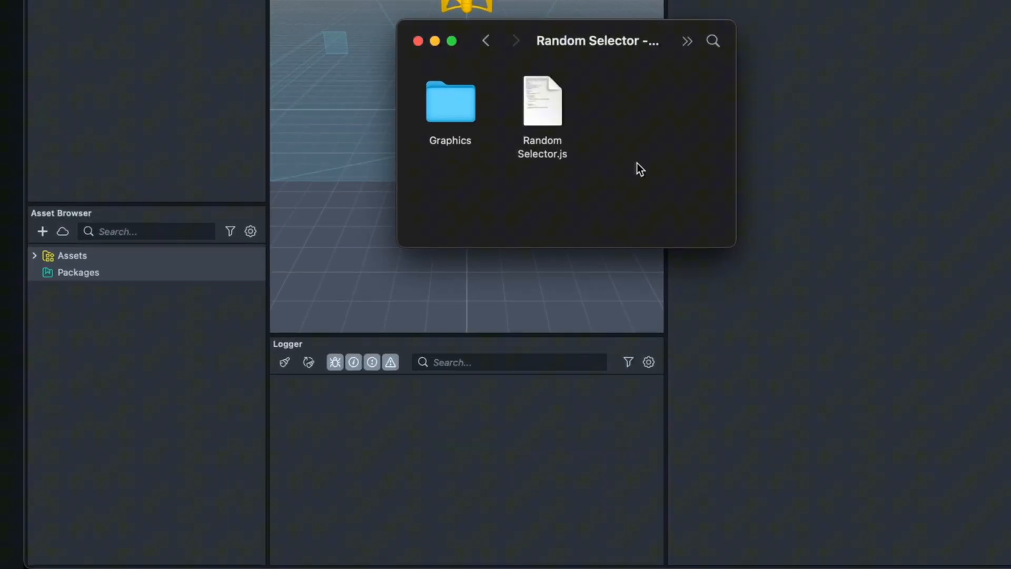
pyautogui.moveTo(542, 120)
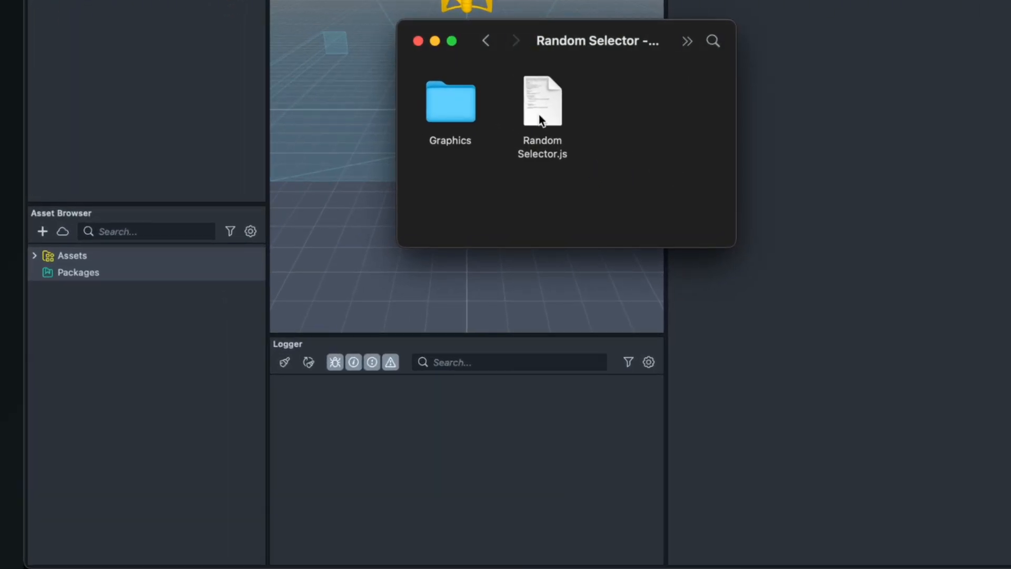
# Import Random Selector.js from Finder into the project's Assets.
pyautogui.click(542, 104)
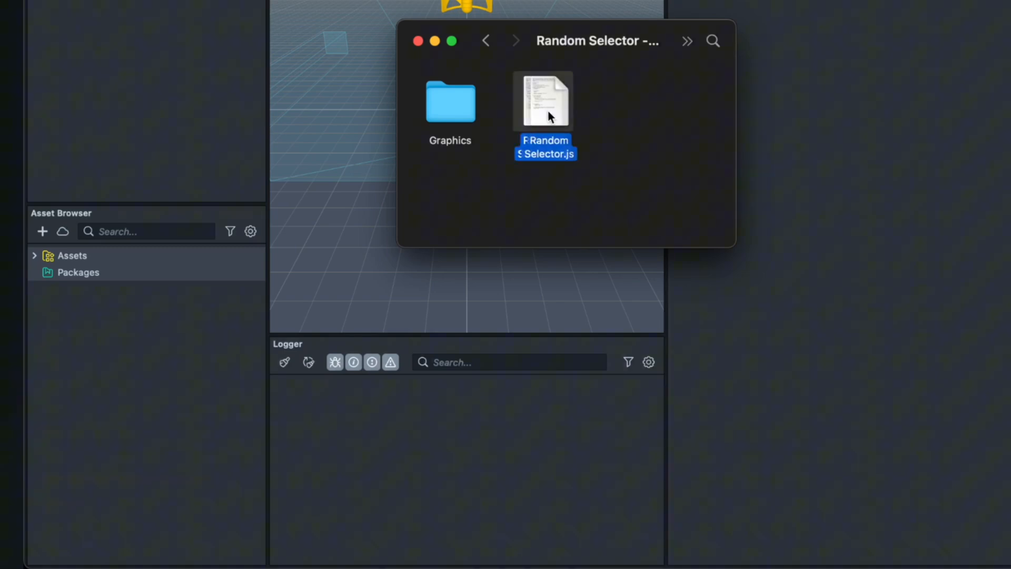
pyautogui.moveTo(543, 100); pyautogui.dragTo(172, 388)
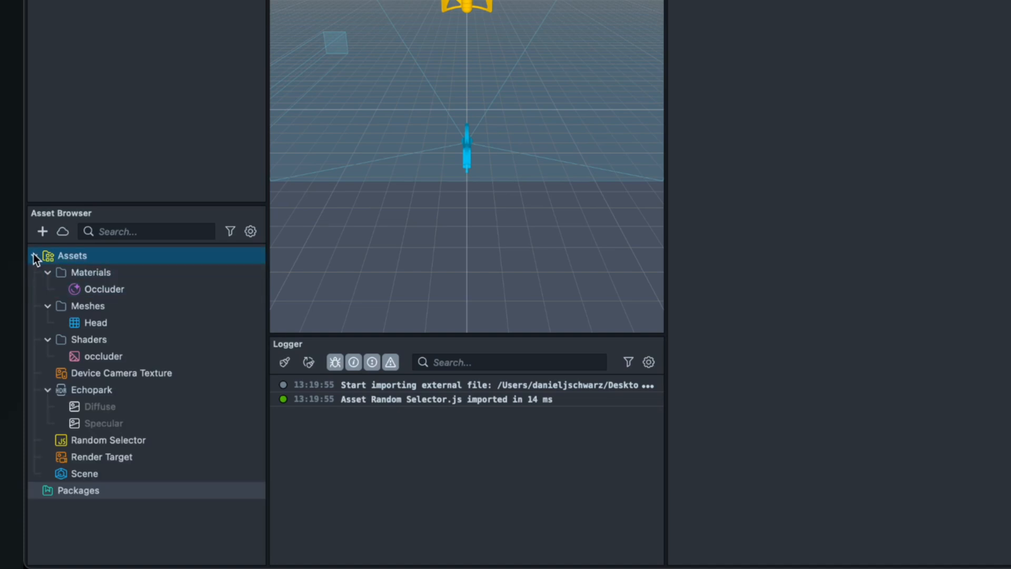
pyautogui.click(101, 457)
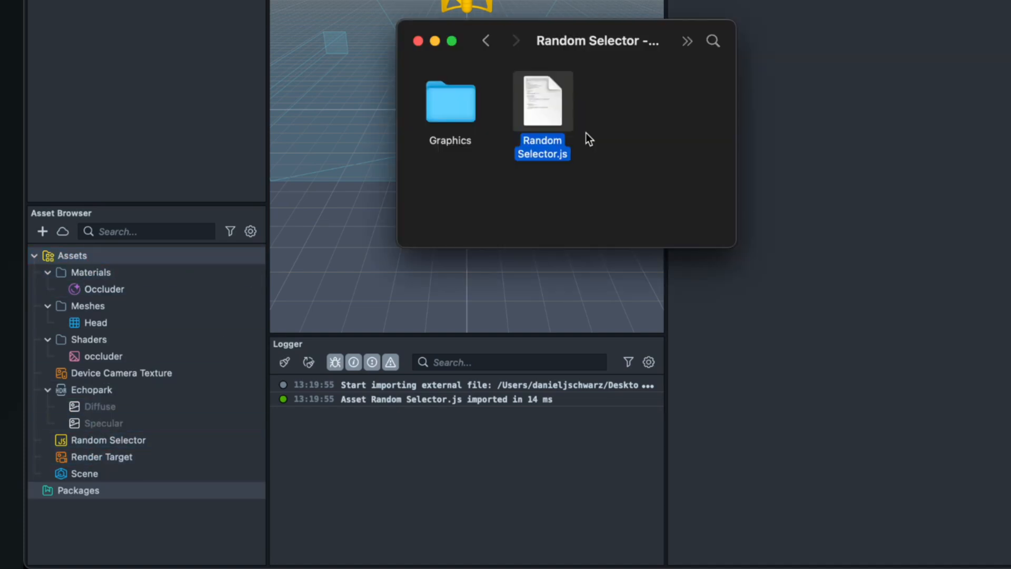
# Open the Graphics folder and select all the food images.
pyautogui.doubleClick(450, 101)
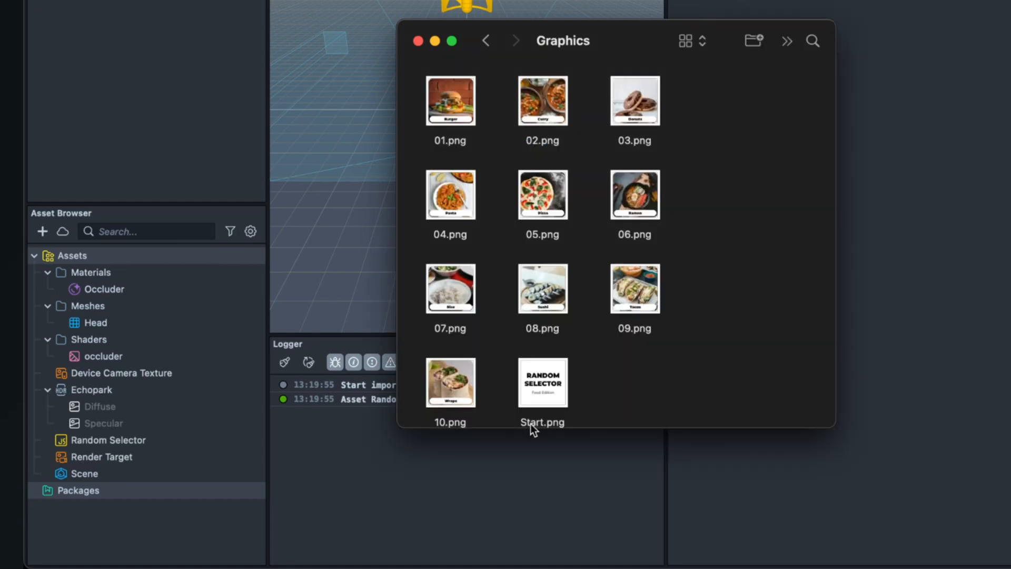
pyautogui.scroll(-3)
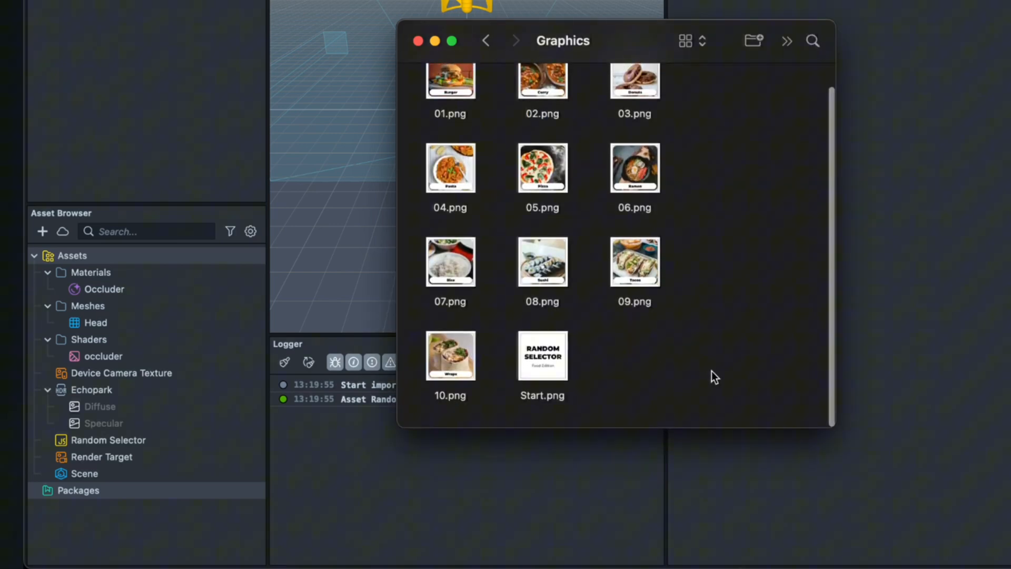
pyautogui.press('cmd+a')
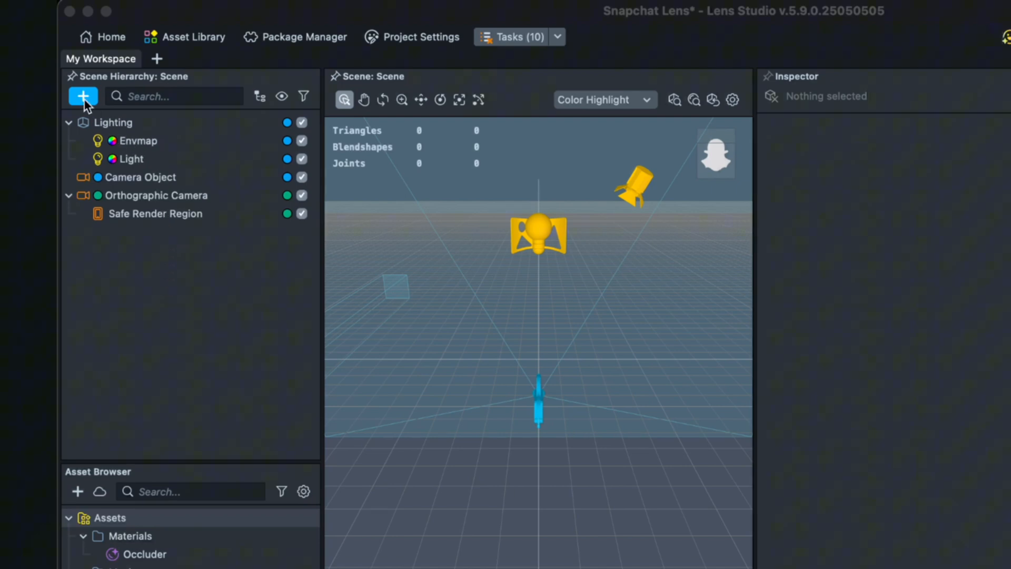
# Add a Head Binding via the 'Head' search and expand it to show its Face Occluder.
pyautogui.click(83, 96)
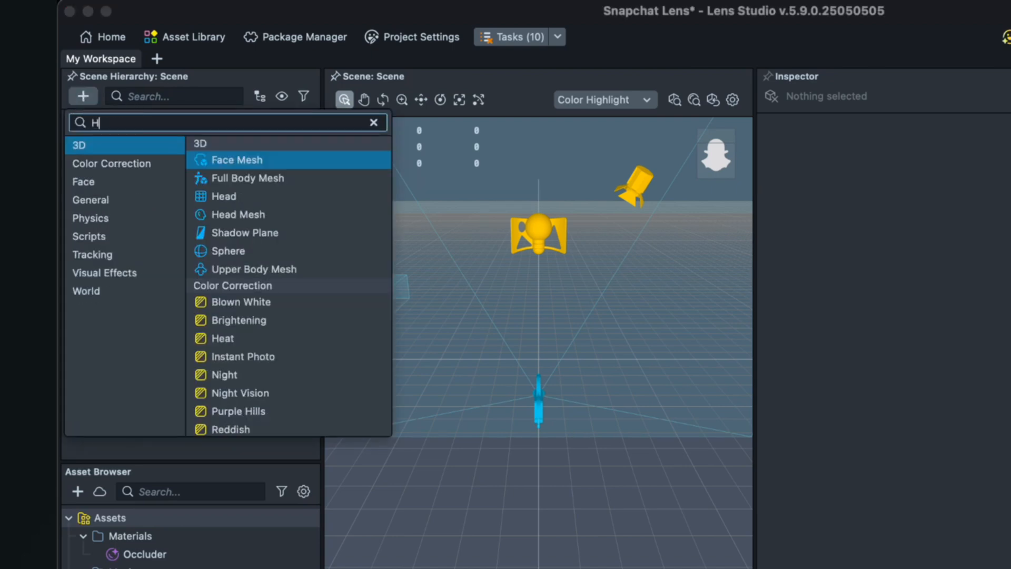
pyautogui.write('ead')
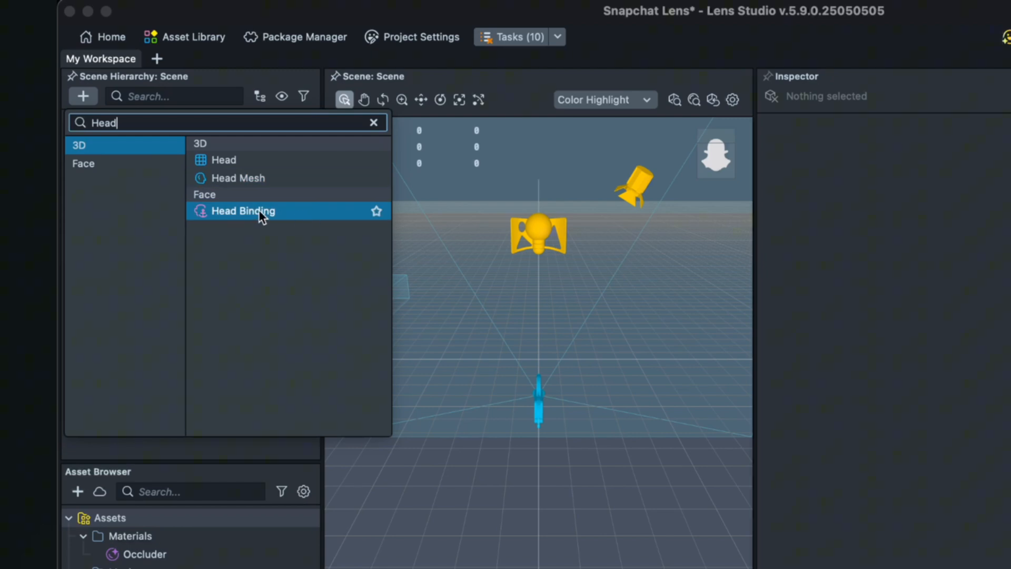
pyautogui.click(243, 211)
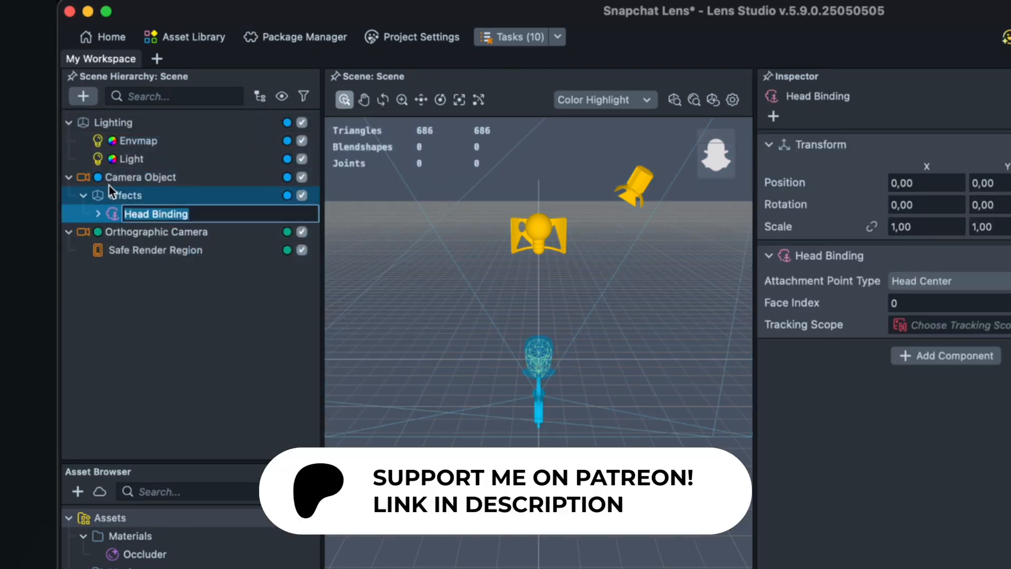
pyautogui.click(98, 214)
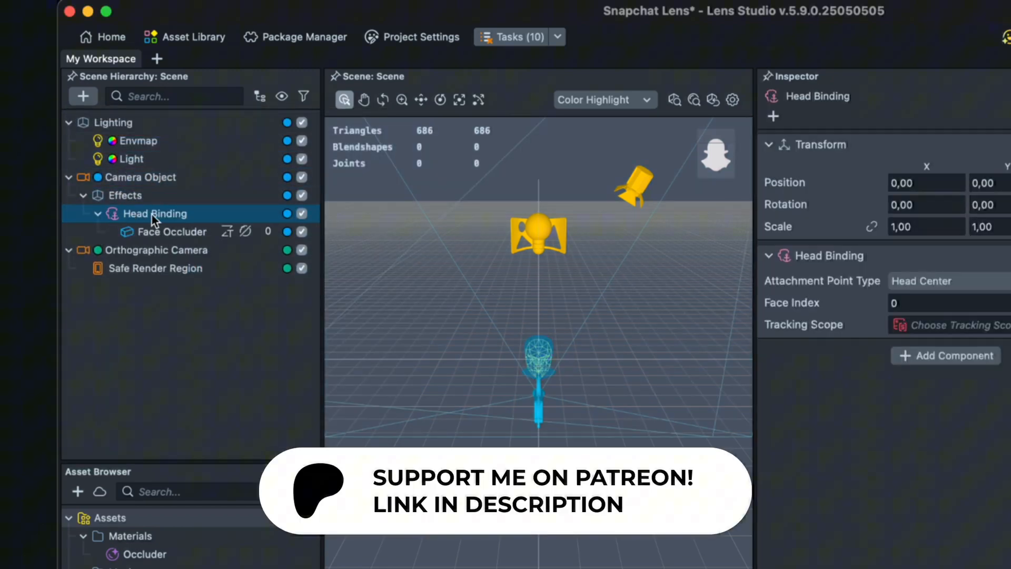
pyautogui.doubleClick(155, 213)
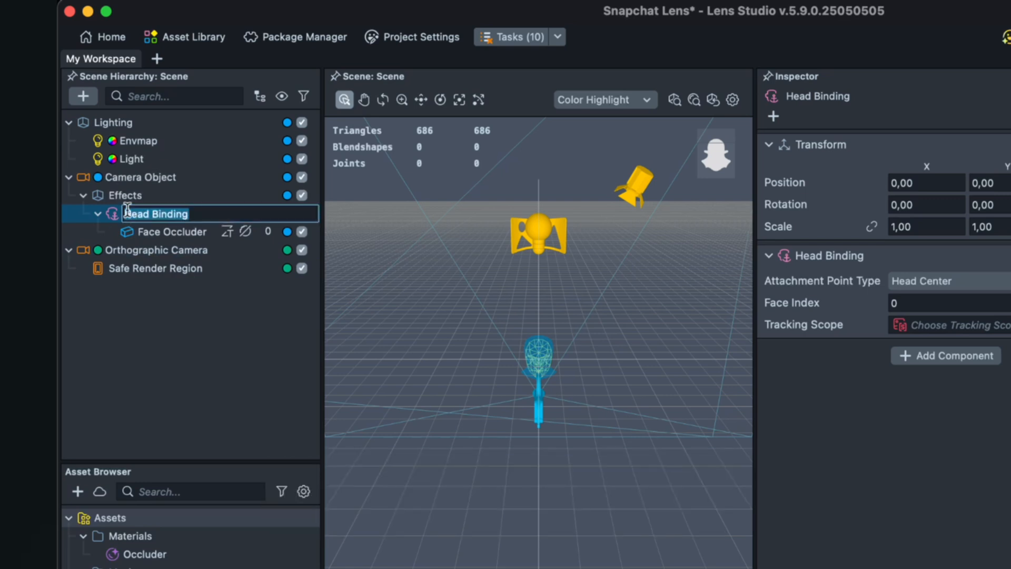
# Search 'image' and add a 2D Image object inside the Head Binding.
pyautogui.click(83, 95)
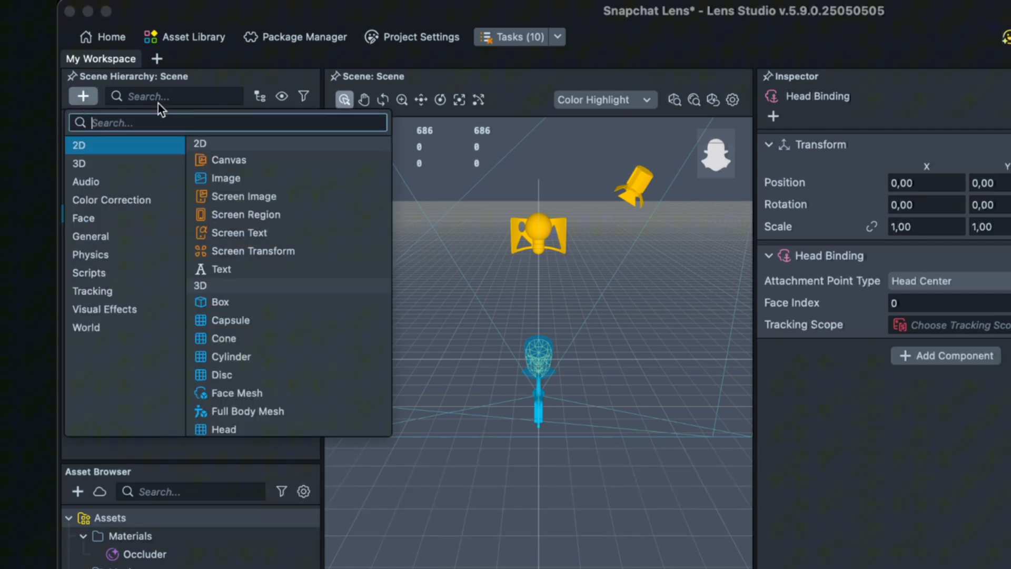
pyautogui.write('image')
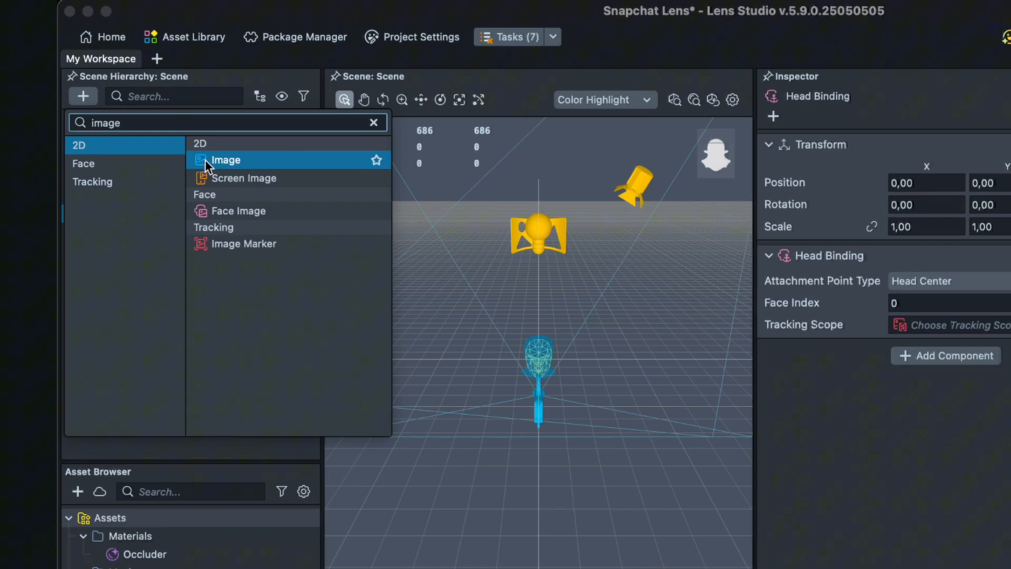
pyautogui.click(227, 160)
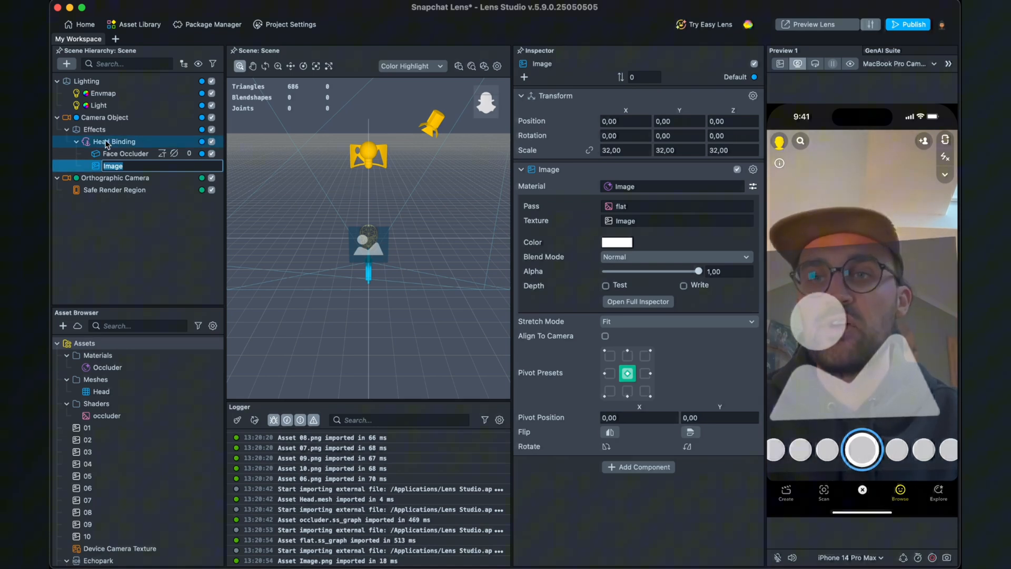
# Change the Head Binding's attachment point from Head Center to Forehead.
pyautogui.click(115, 141)
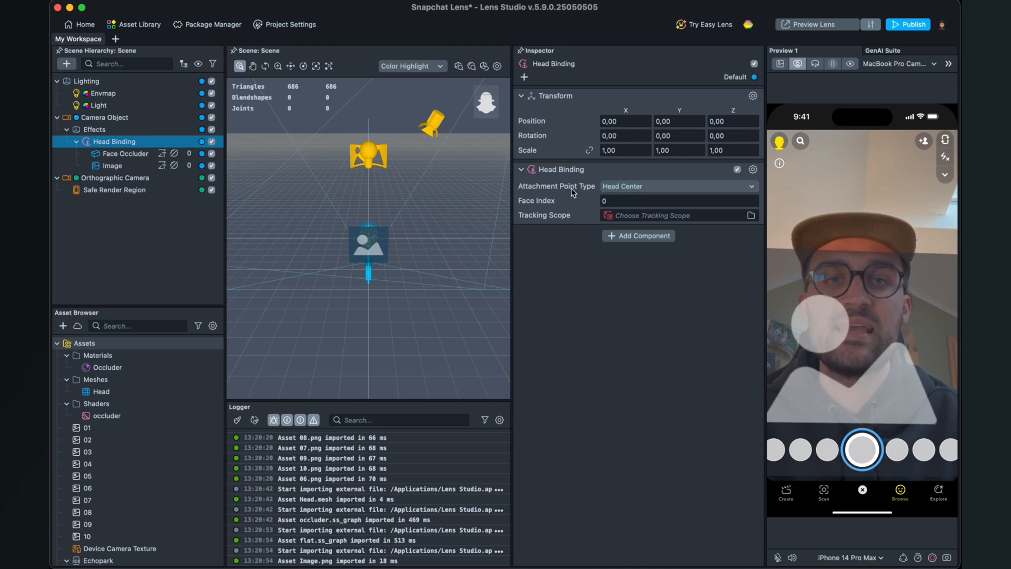
pyautogui.click(677, 186)
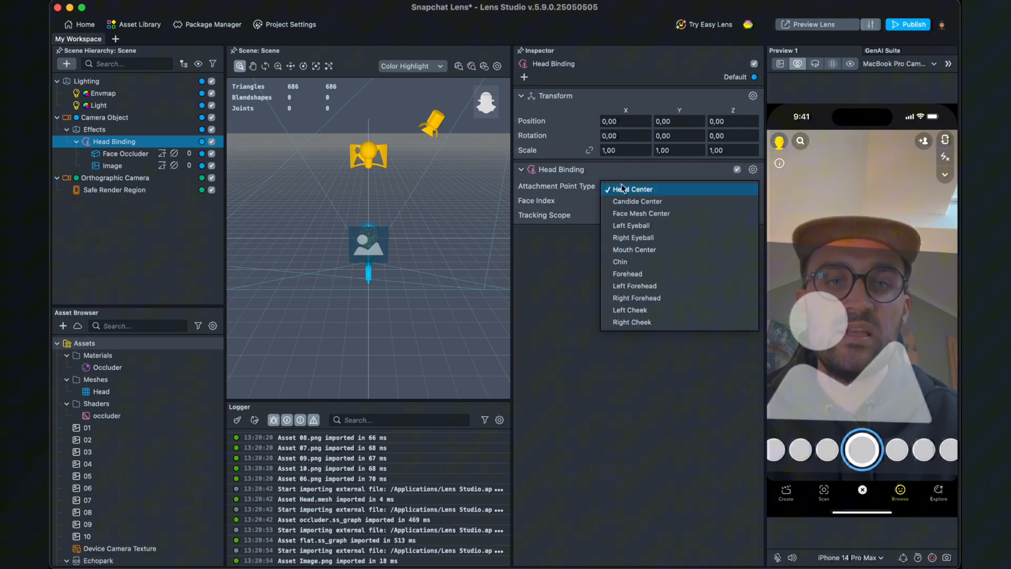
pyautogui.click(626, 273)
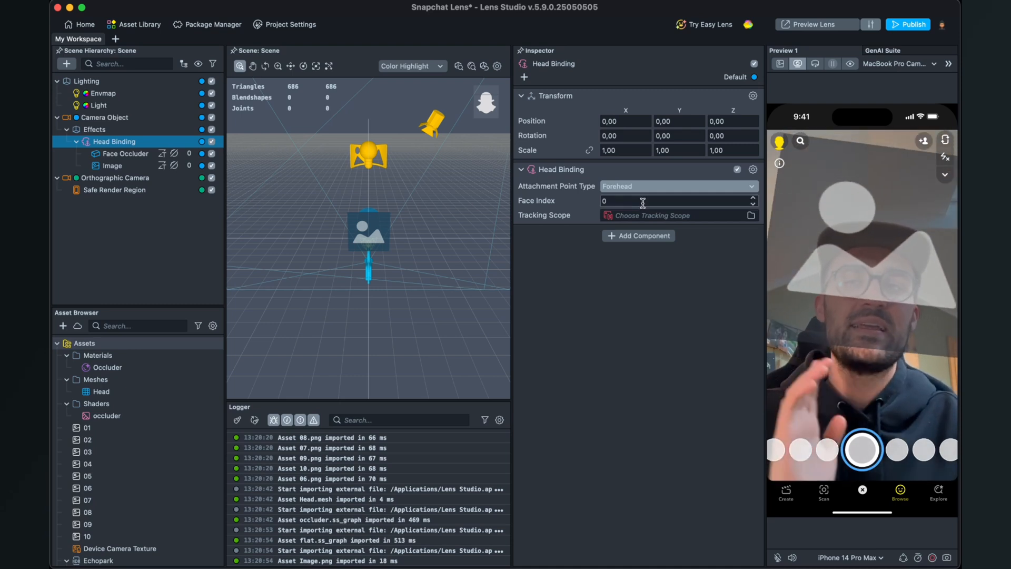
pyautogui.click(126, 153)
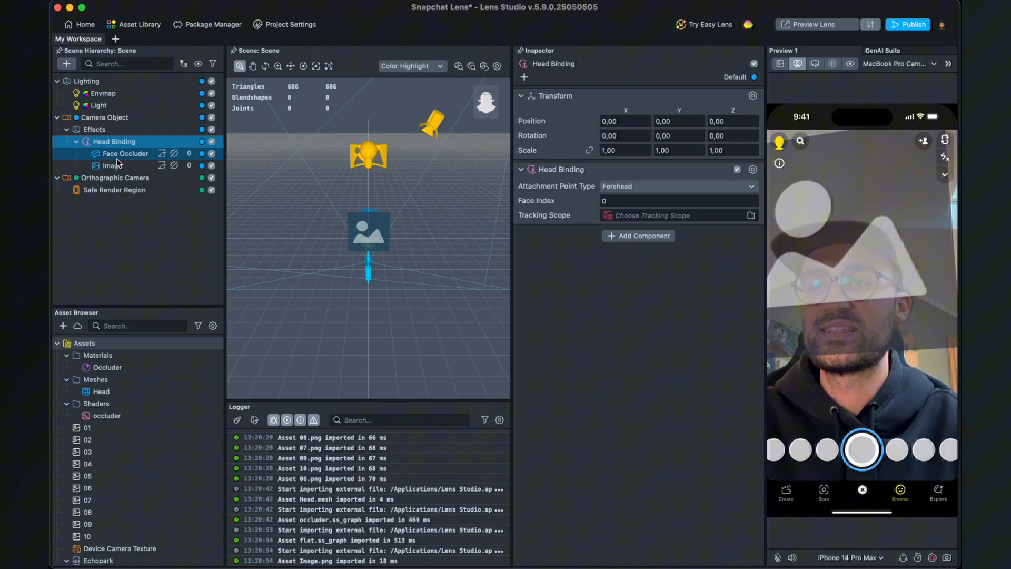
# Scale the Image to 15, set position Y to 5,00, and move it above Face Occluder.
pyautogui.click(110, 166)
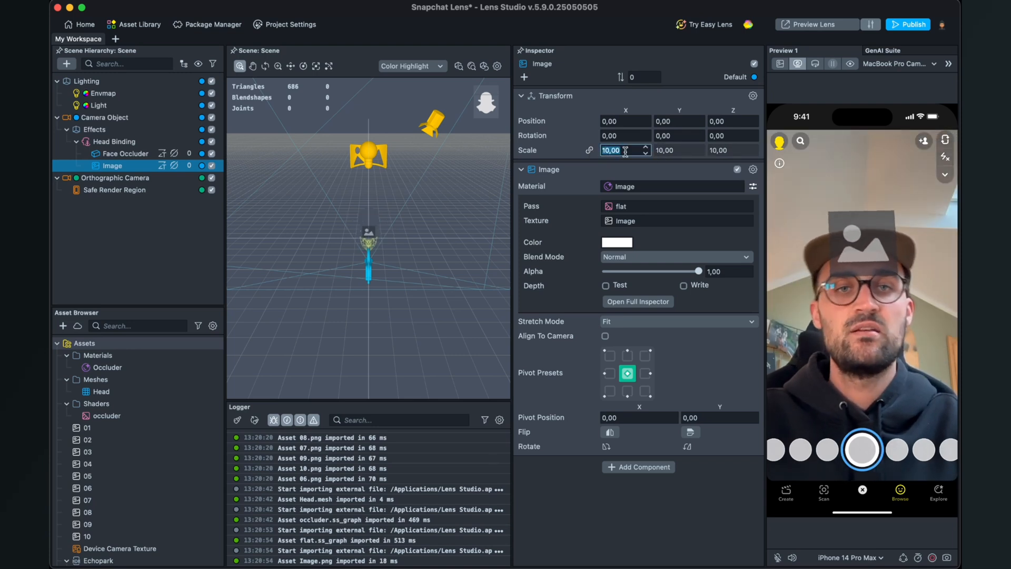
pyautogui.write('1,00')
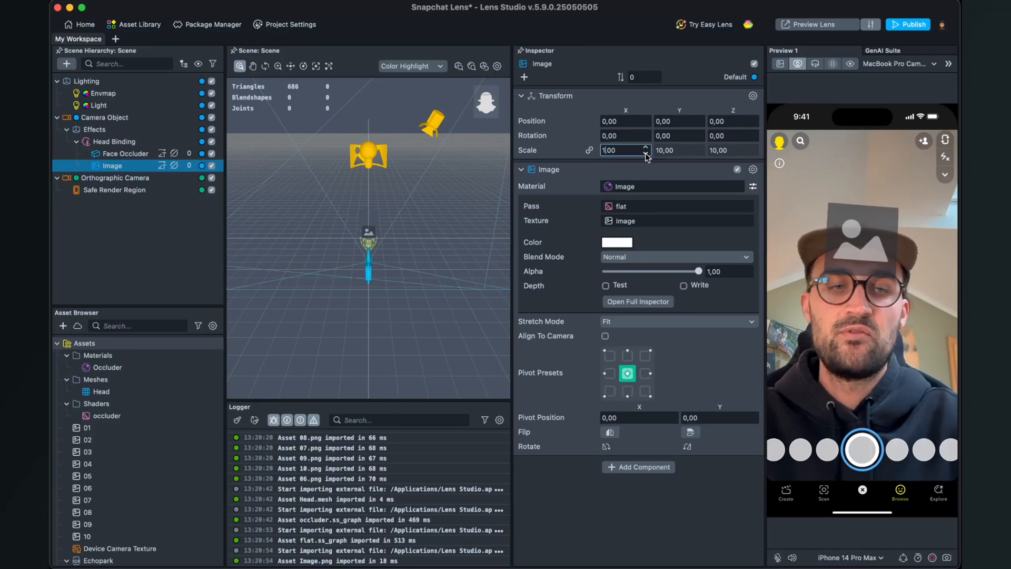
pyautogui.write('15,00')
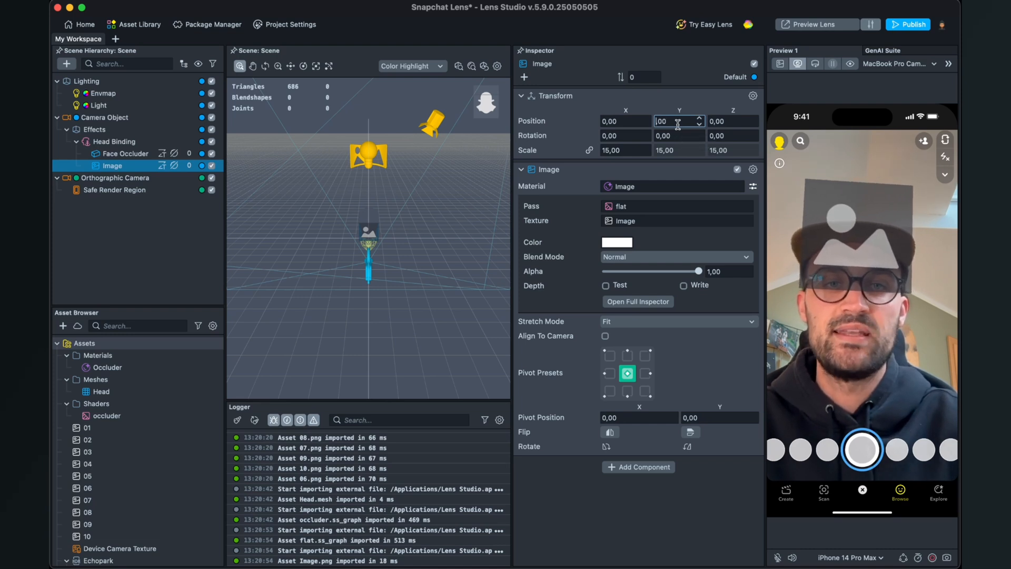
pyautogui.write('5,00')
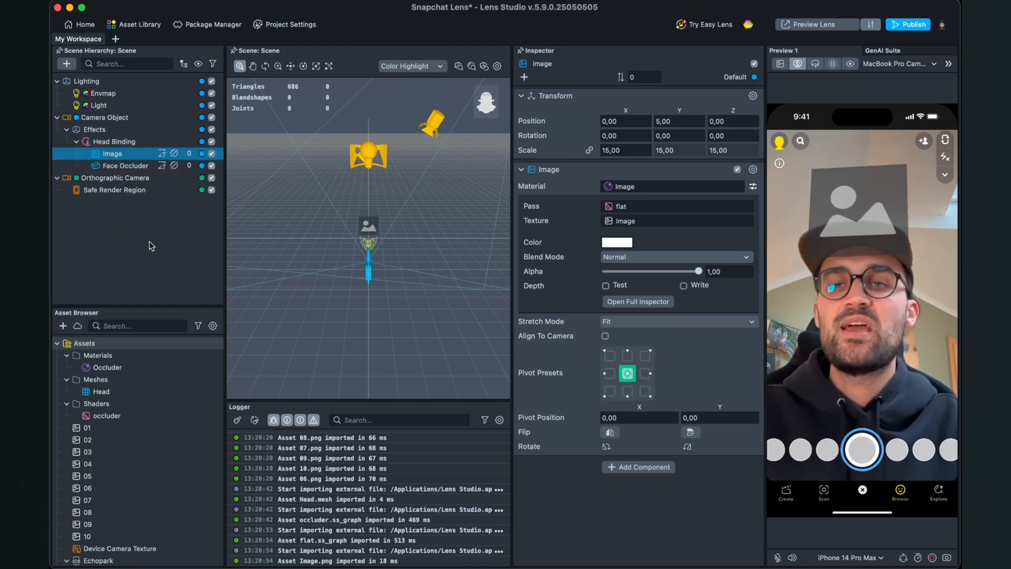
pyautogui.click(100, 391)
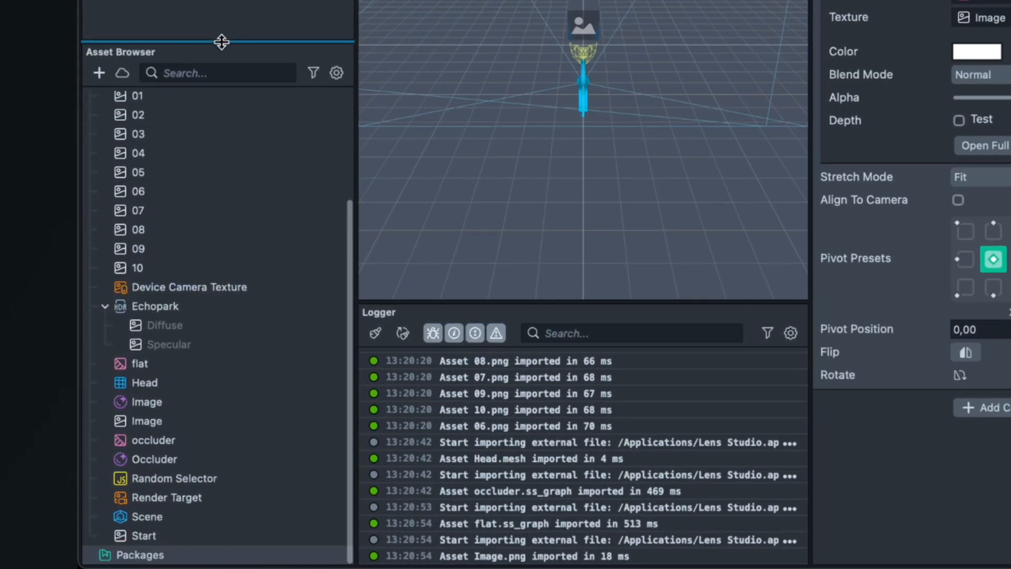
# Select the Random Selector script asset in the Asset Browser.
pyautogui.click(175, 478)
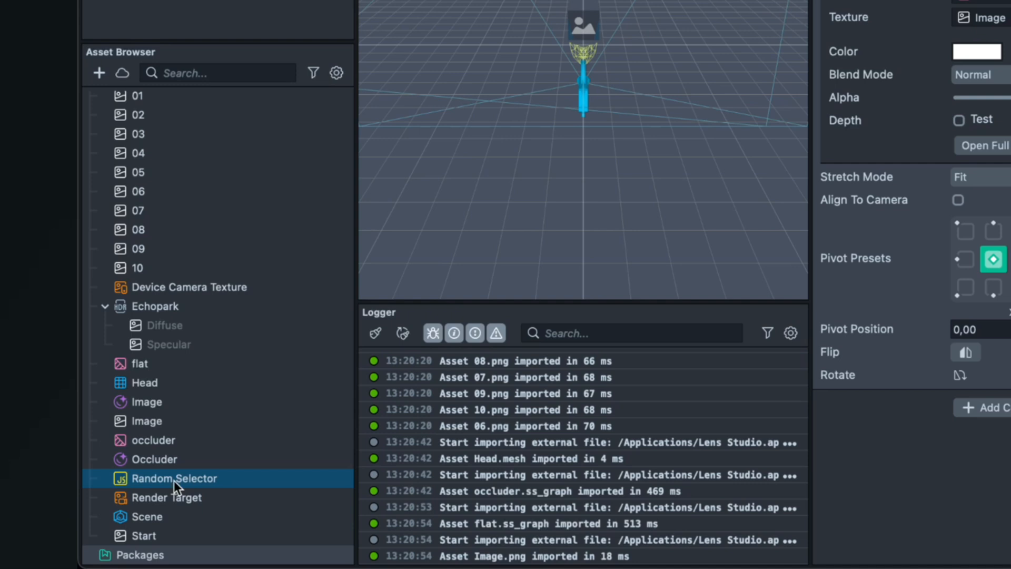
pyautogui.moveTo(180, 480)
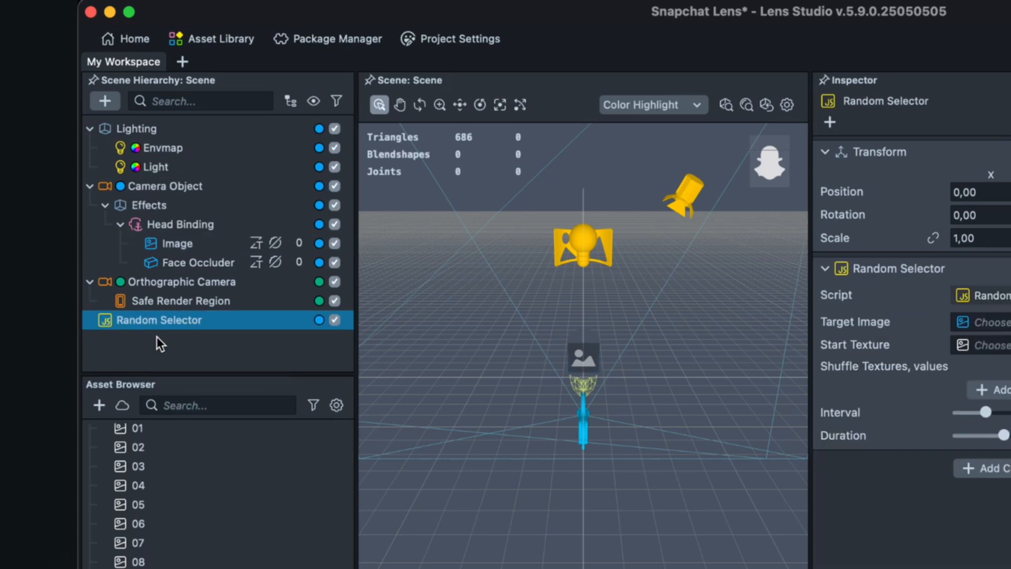
pyautogui.moveTo(179, 381)
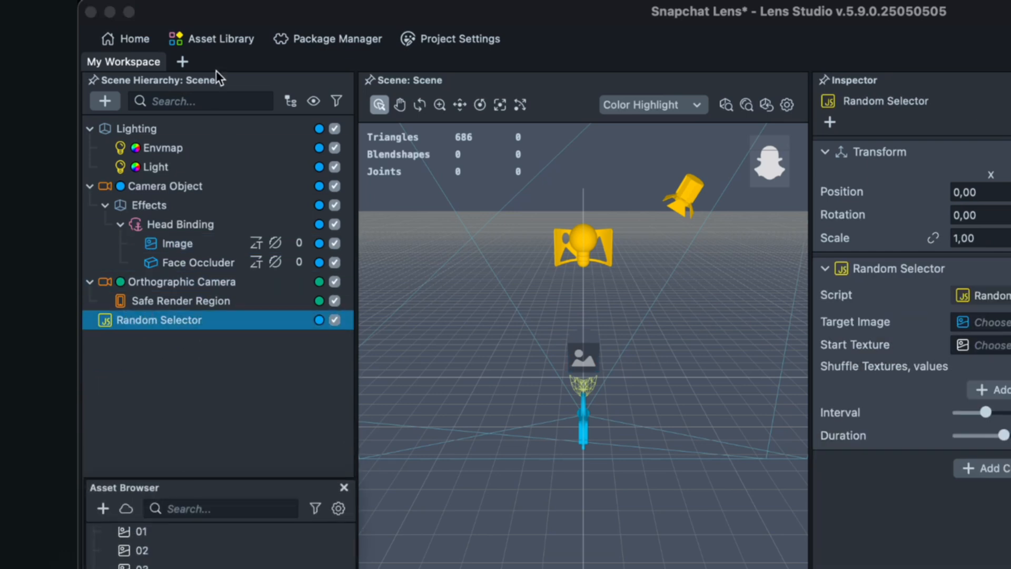
# Set the Random Selector's Target Image to the Image under Head Binding.
pyautogui.click(180, 301)
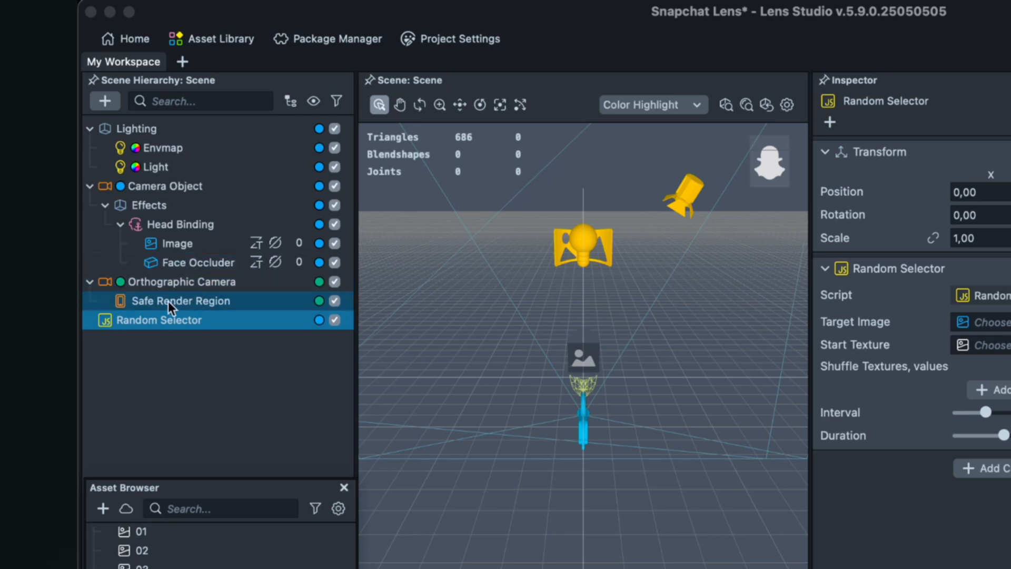
pyautogui.doubleClick(158, 320)
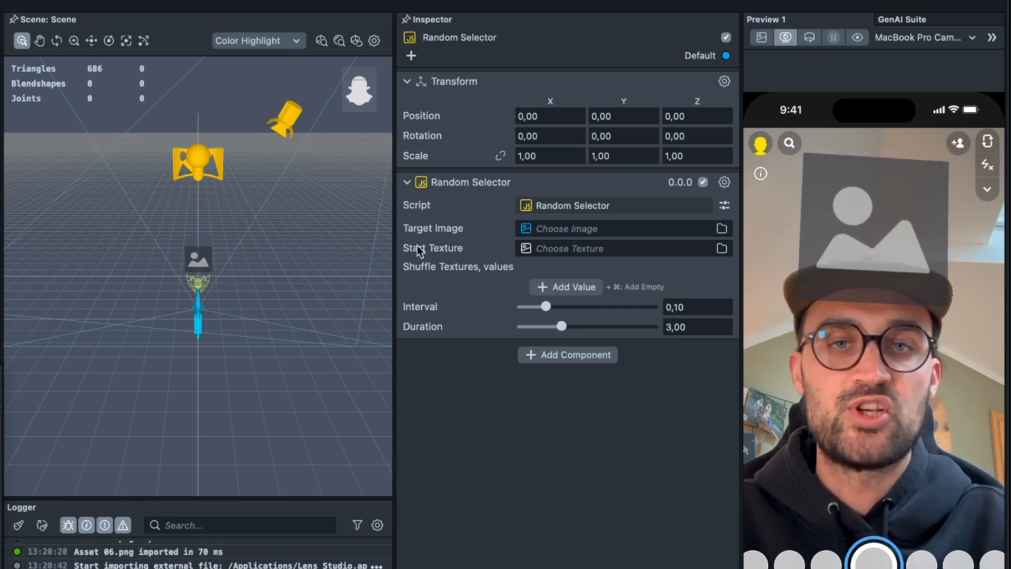
pyautogui.click(564, 228)
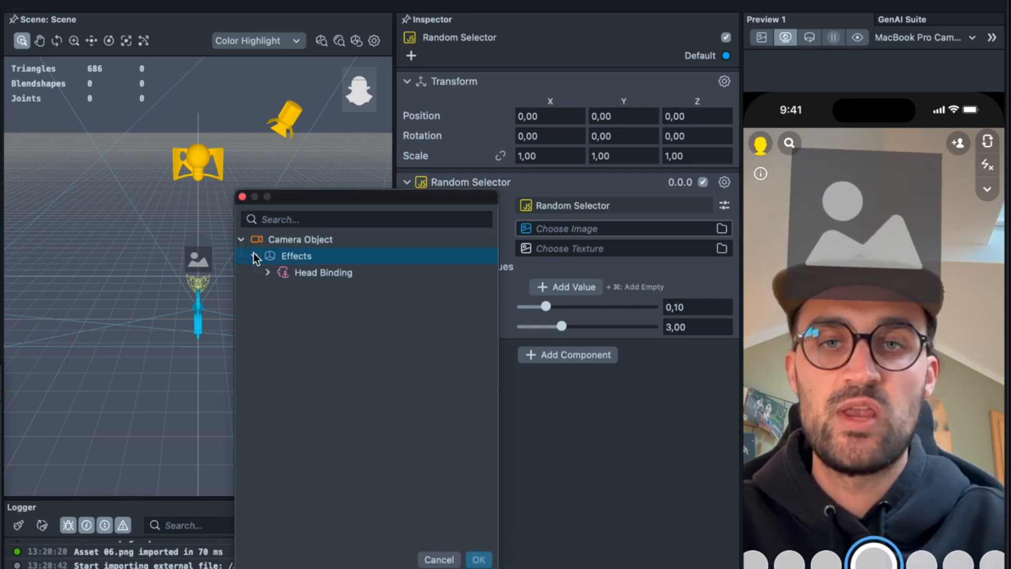
pyautogui.click(269, 272)
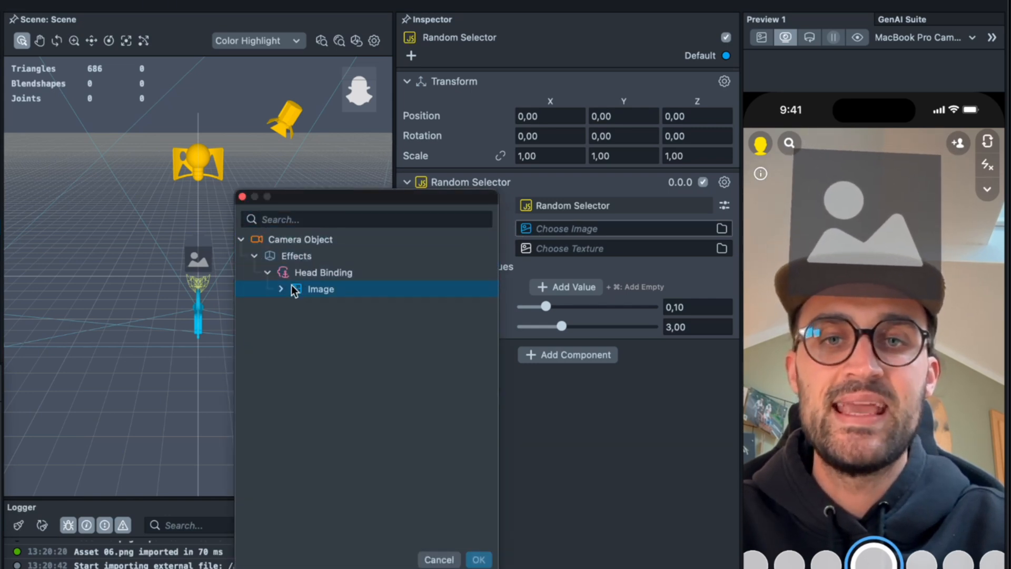
pyautogui.click(281, 289)
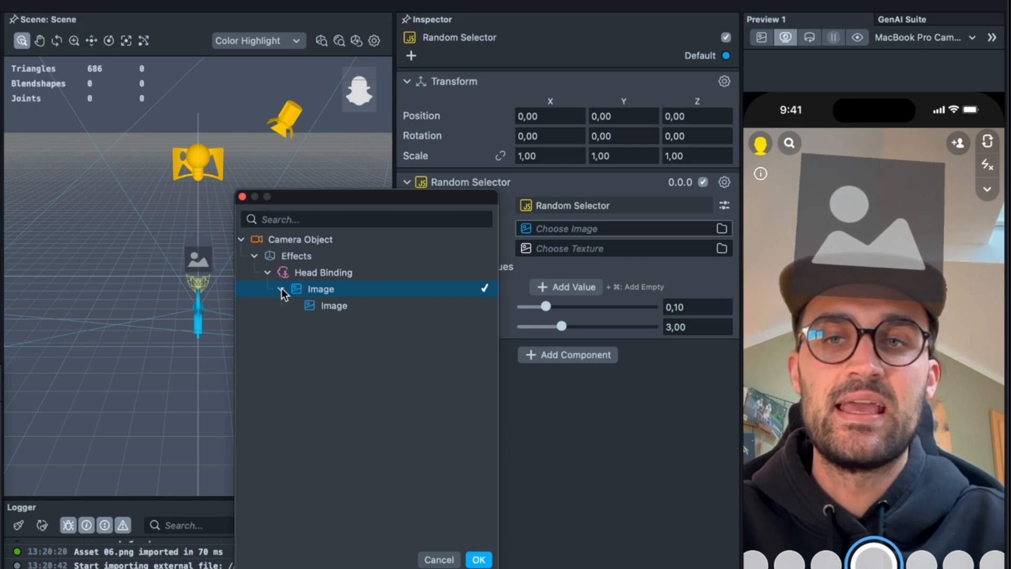
pyautogui.click(281, 288)
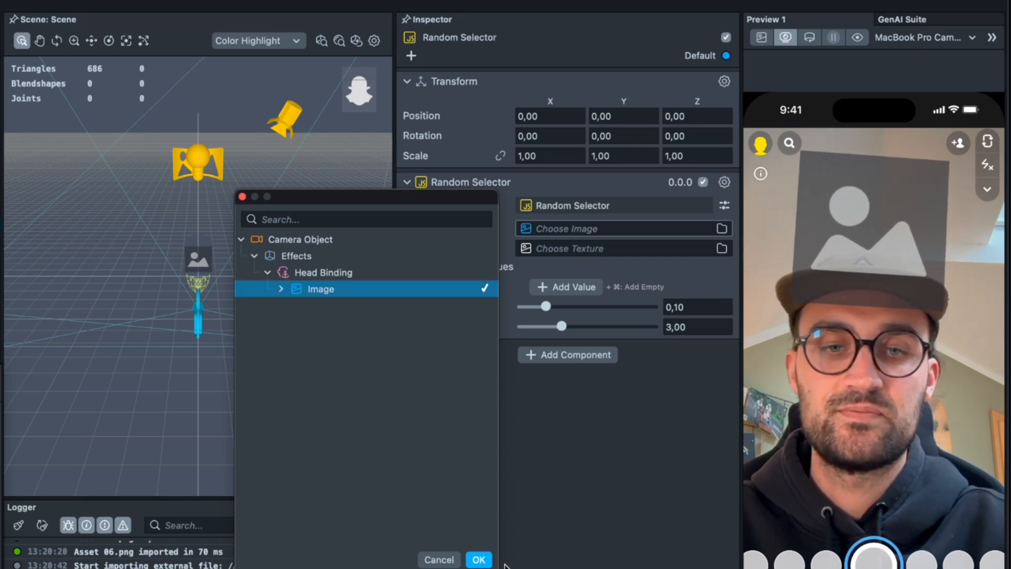
pyautogui.click(478, 559)
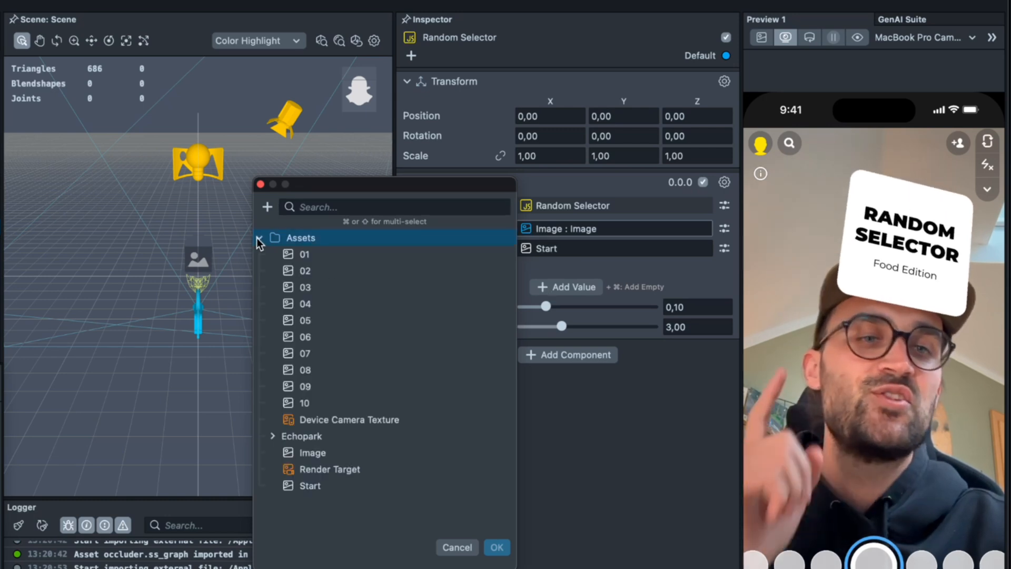
# Add food textures 01 through 10 to the Shuffle Textures list.
pyautogui.click(305, 253)
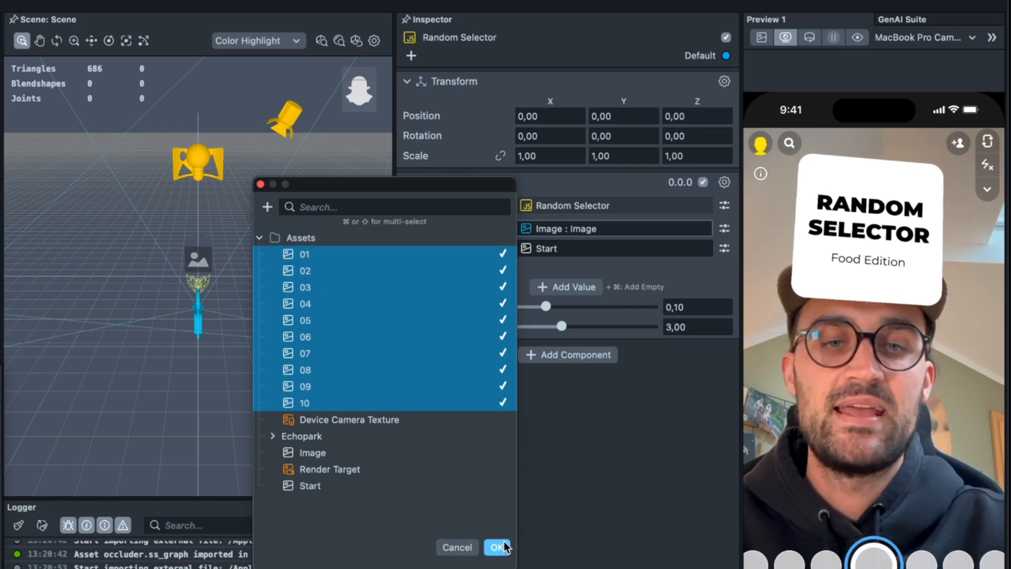
pyautogui.click(496, 547)
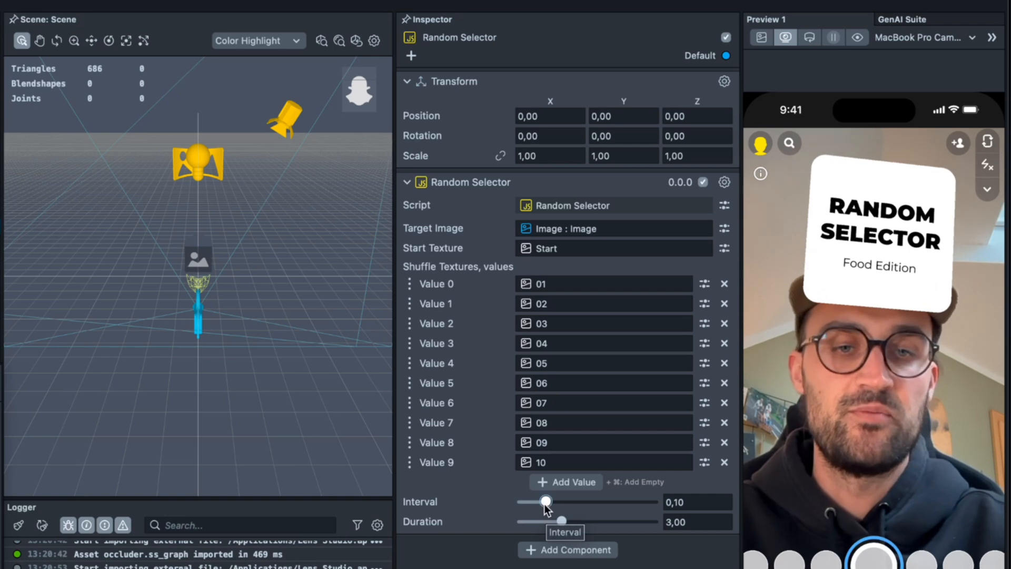
# Lower the Interval slider to 0,01 and trim the duration to 2,80.
pyautogui.moveTo(545, 501); pyautogui.dragTo(527, 501)
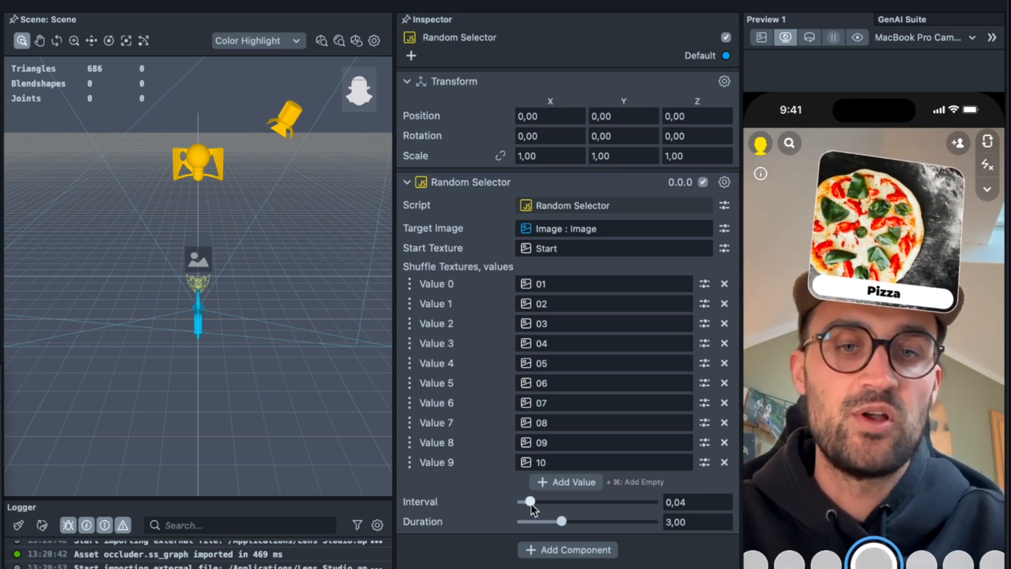
pyautogui.moveTo(531, 501); pyautogui.dragTo(523, 501)
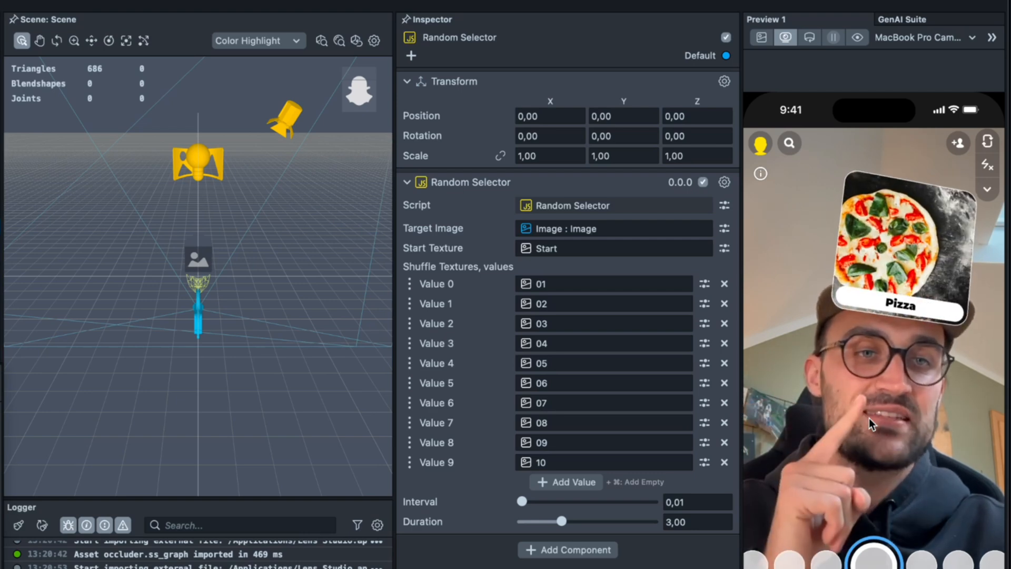
pyautogui.moveTo(562, 521); pyautogui.dragTo(560, 520)
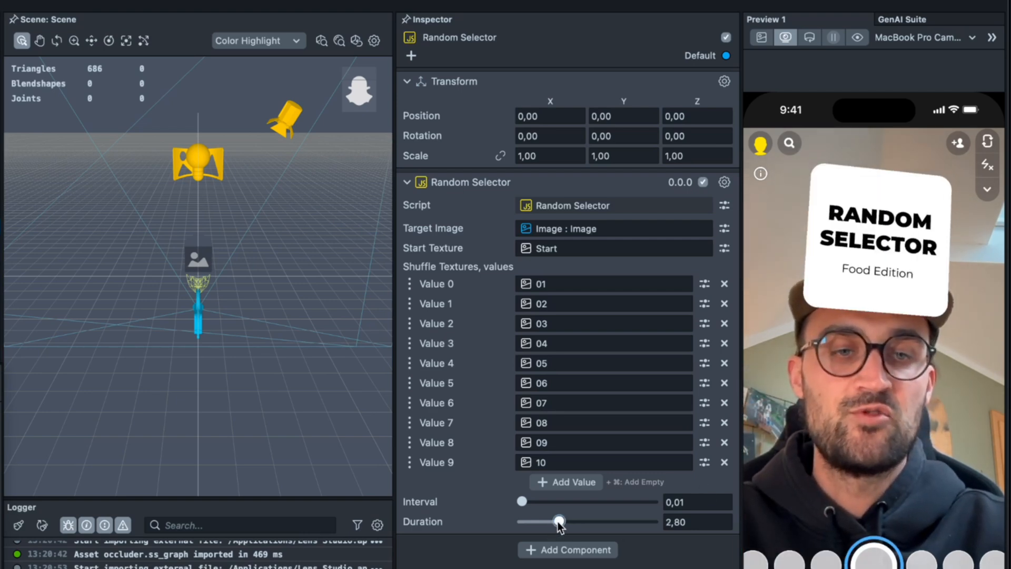
# Try durations of 10,00, 6,40 and 2,60, then set the duration to 3,20.
pyautogui.moveTo(559, 521); pyautogui.dragTo(651, 521)
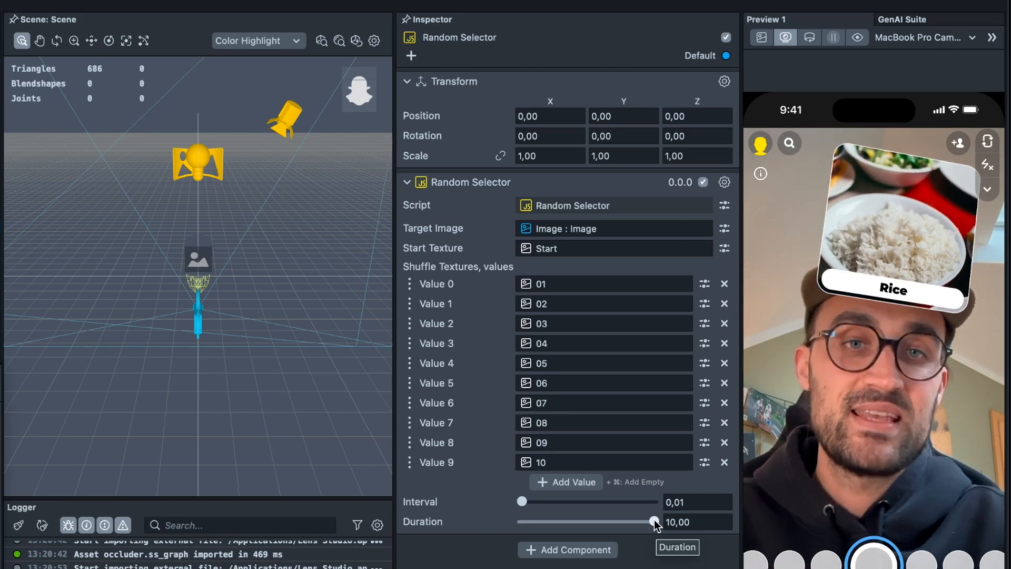
pyautogui.moveTo(655, 522); pyautogui.dragTo(606, 522)
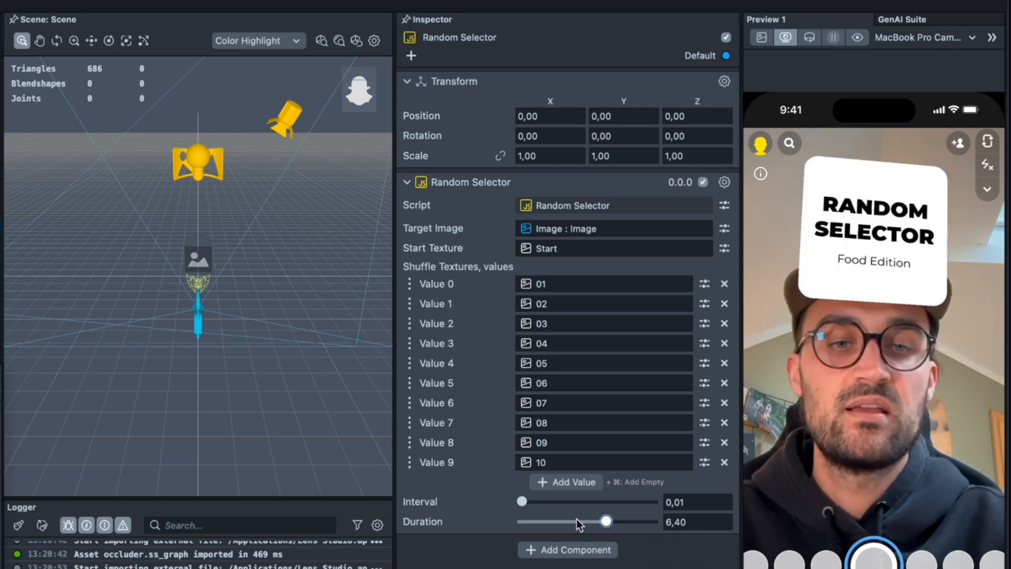
pyautogui.moveTo(604, 521); pyautogui.dragTo(557, 520)
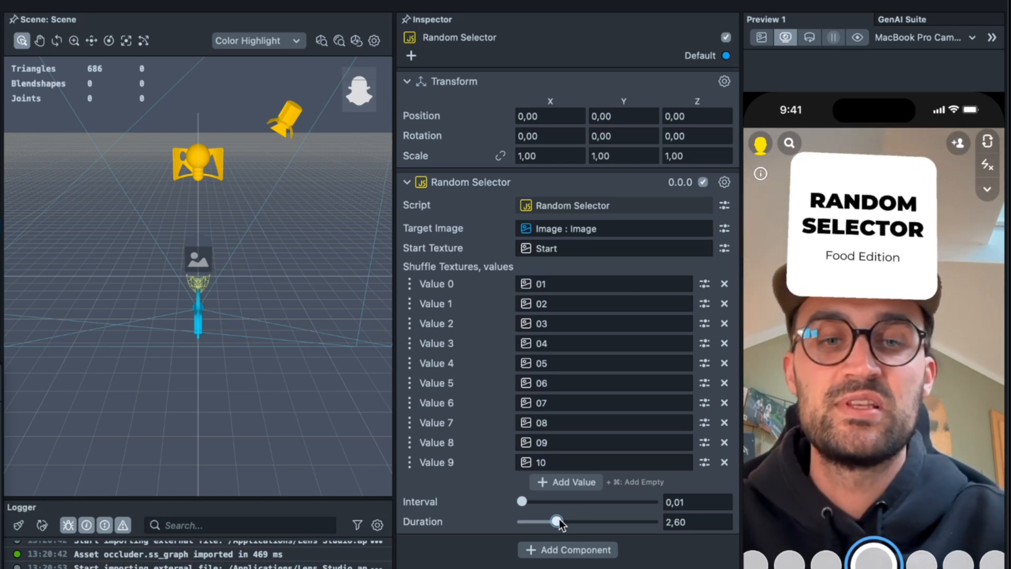
pyautogui.moveTo(558, 521); pyautogui.dragTo(564, 521)
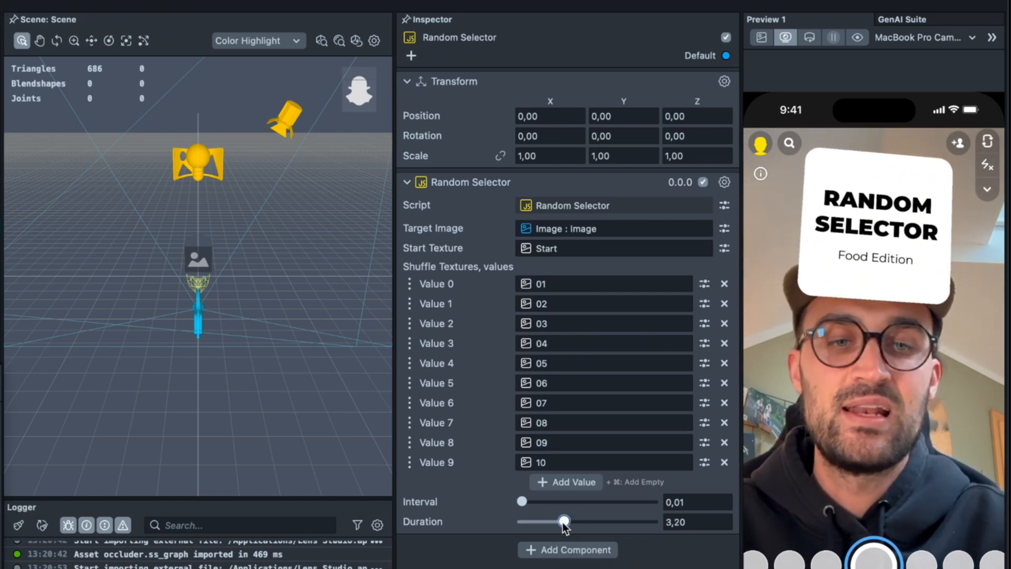